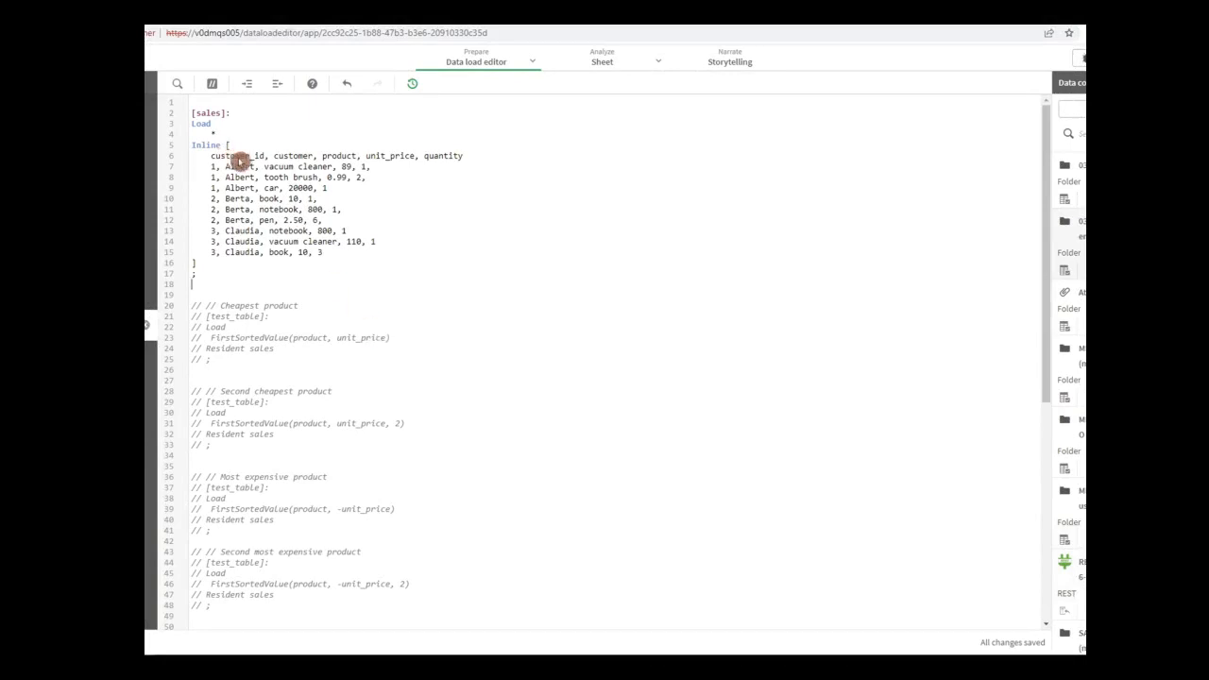
mouse_move(269, 227)
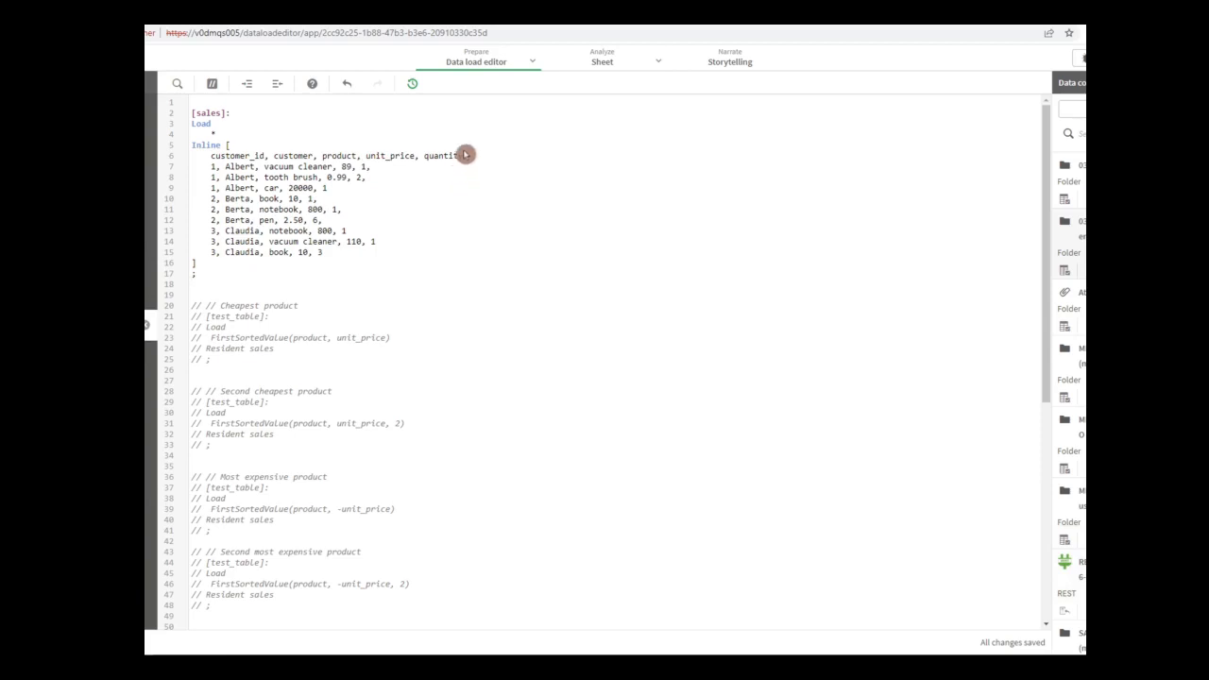
mouse_move(518, 162)
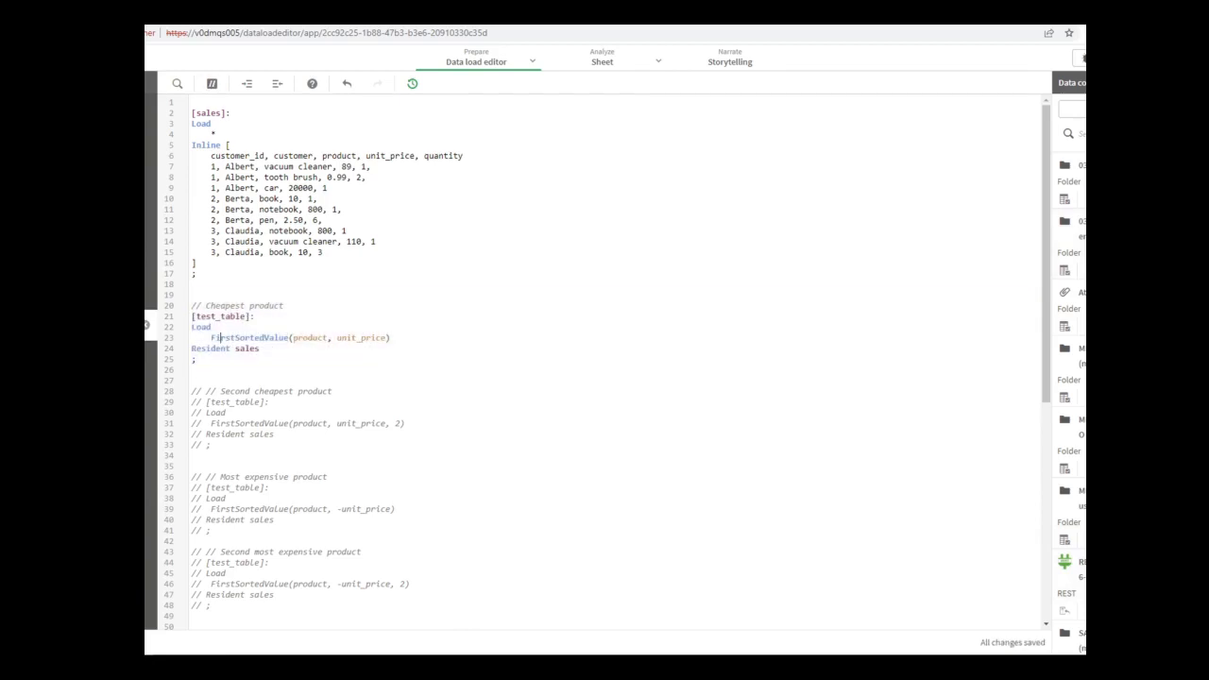
- Verify tooth brush as cheapest product in test_table and return to the load script
double_click(308, 336)
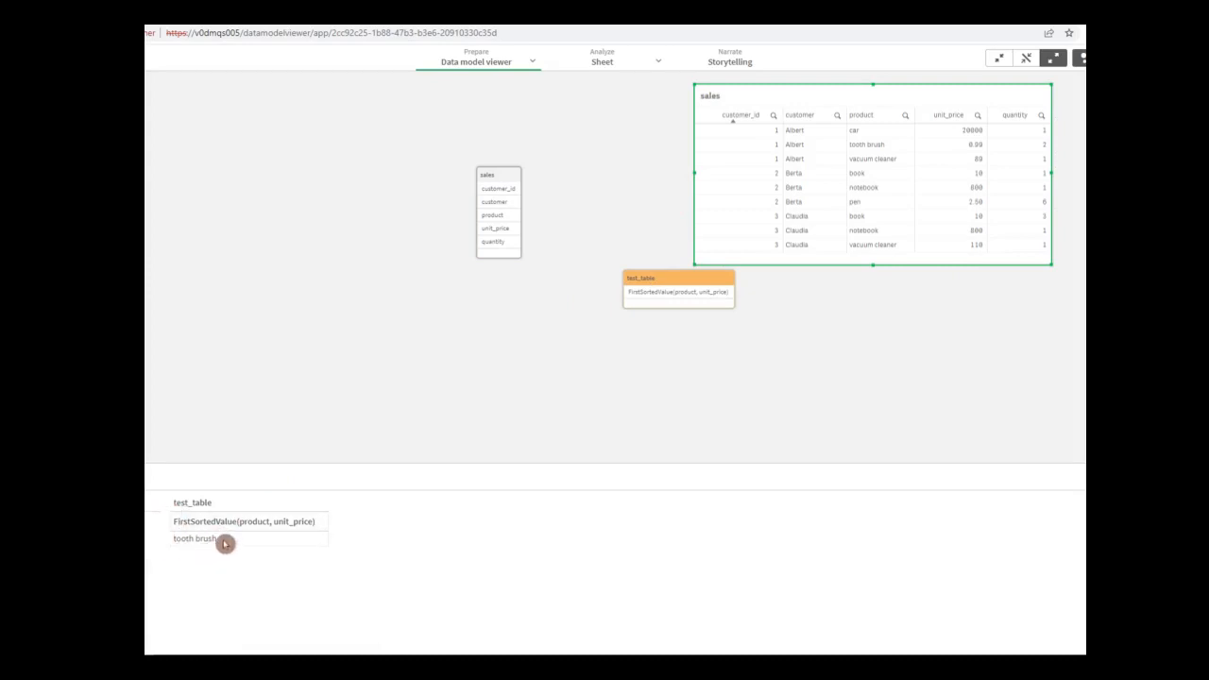
mouse_move(300, 532)
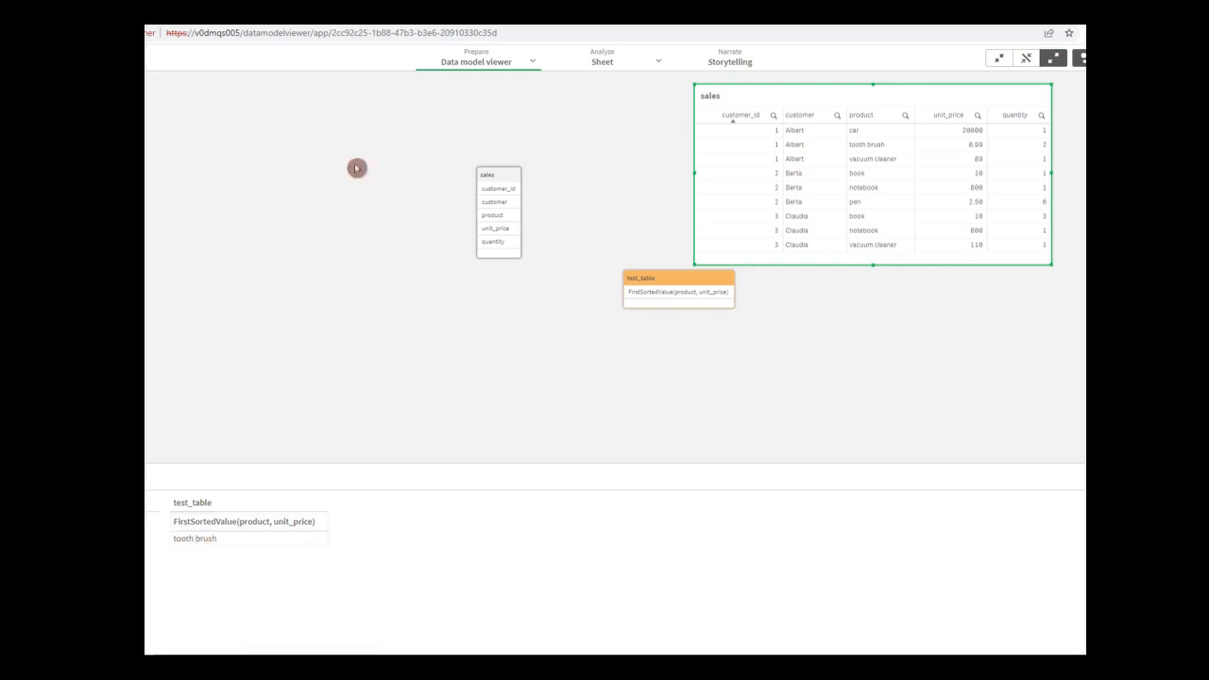
click(476, 61)
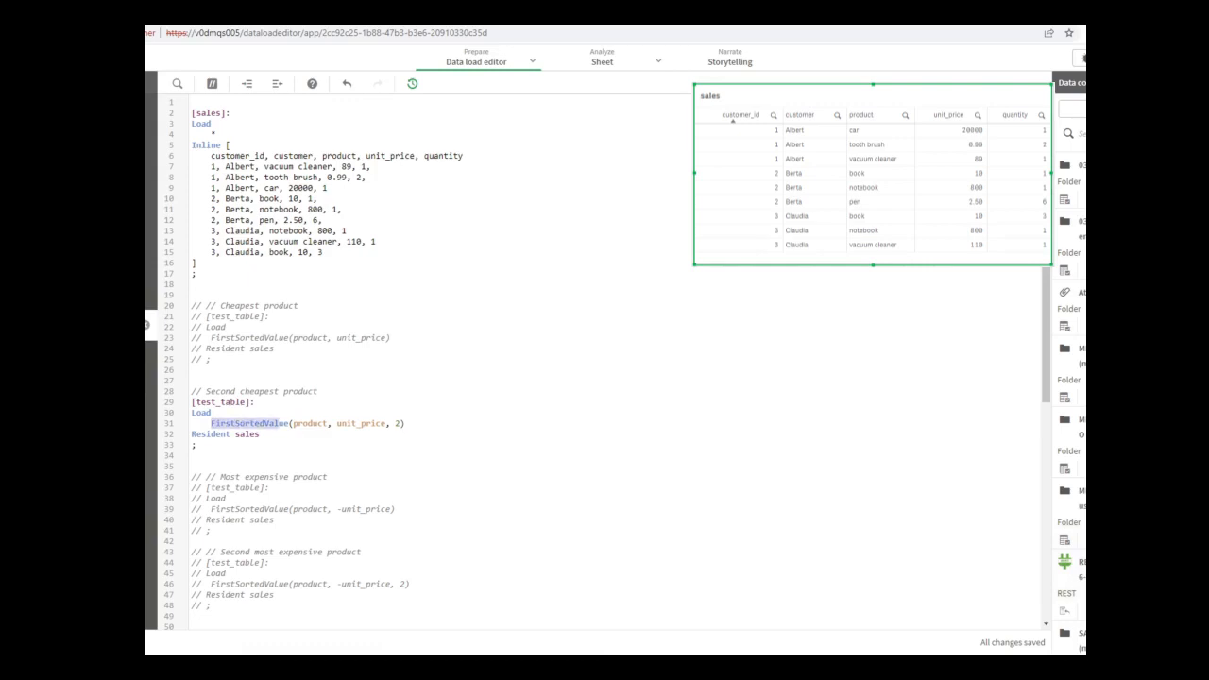
- Reload the rank-2 script and confirm test_table returns pen as second-cheapest product
double_click(362, 423)
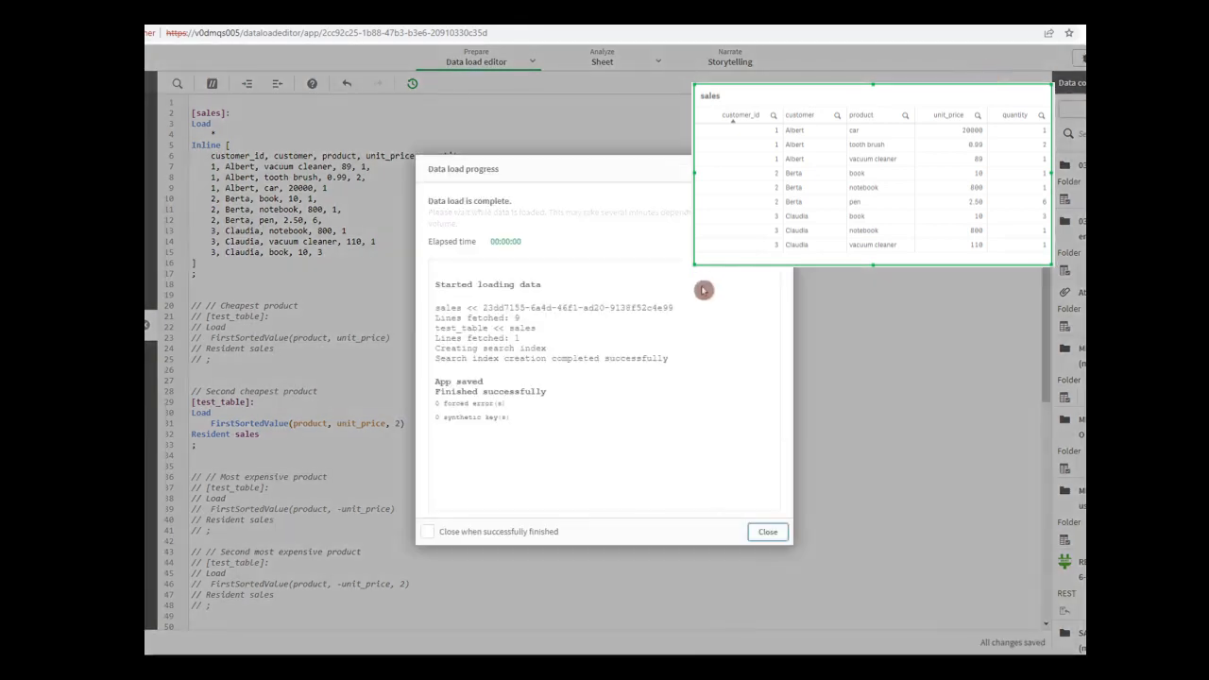
click(767, 530)
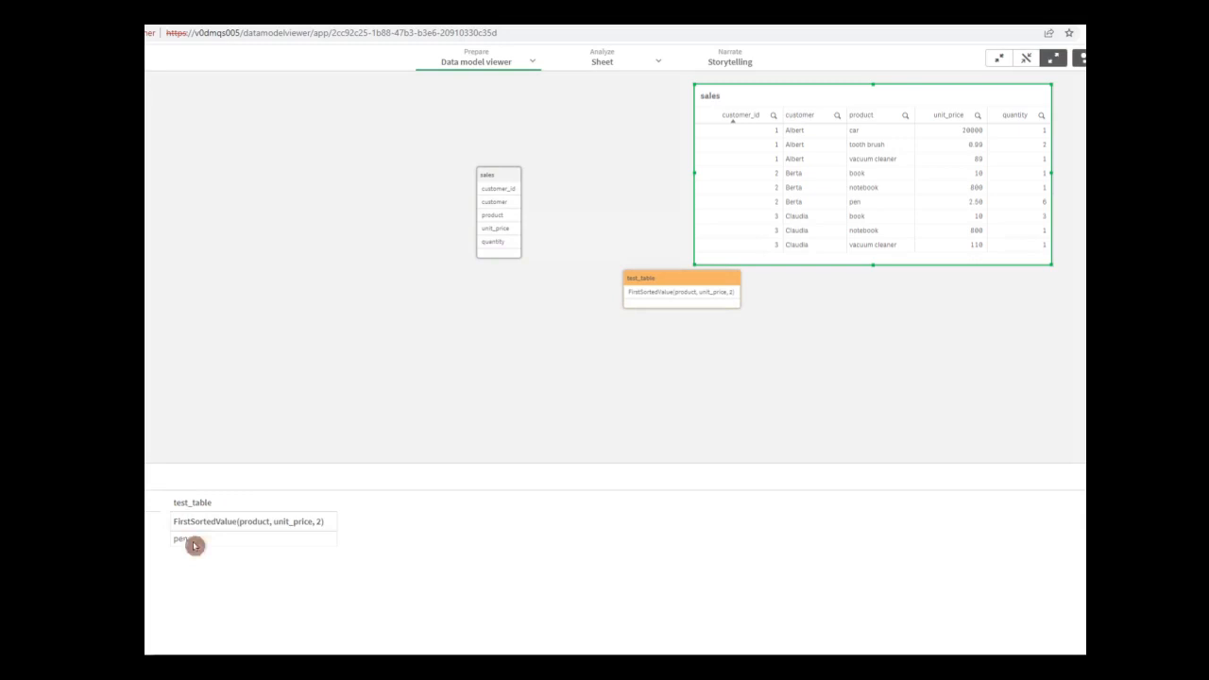
mouse_move(223, 567)
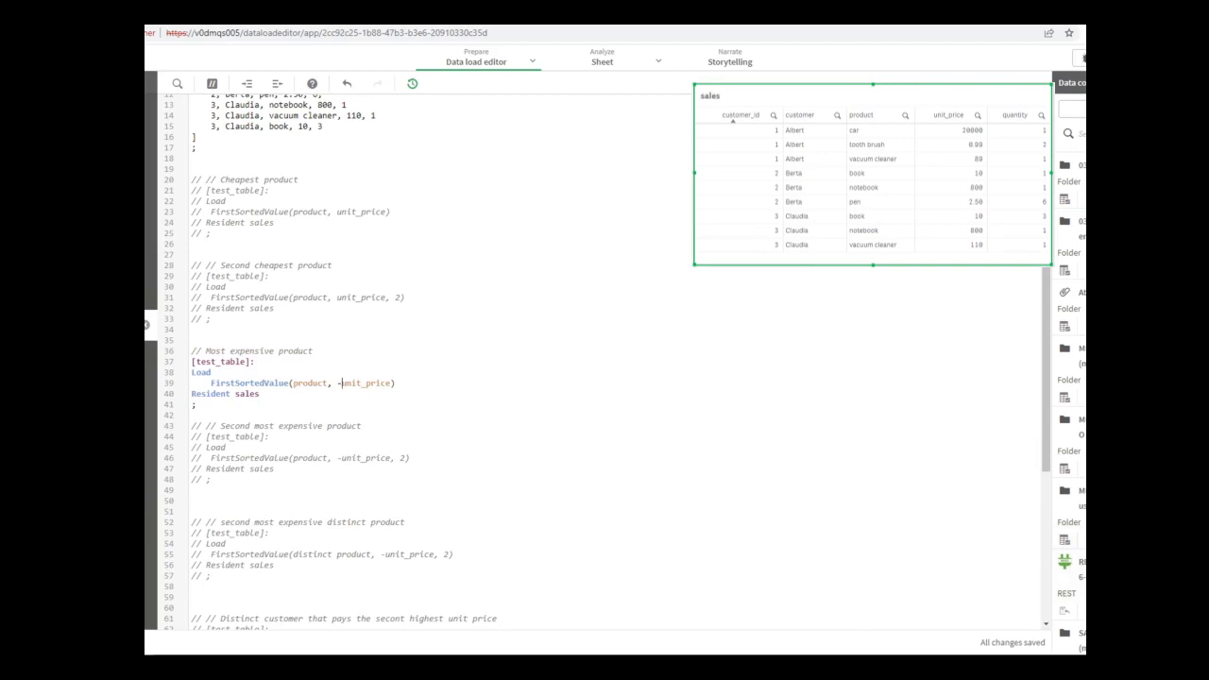
- Reload the most-expensive-product script, confirm test_table returns car, and return to the script
click(412, 84)
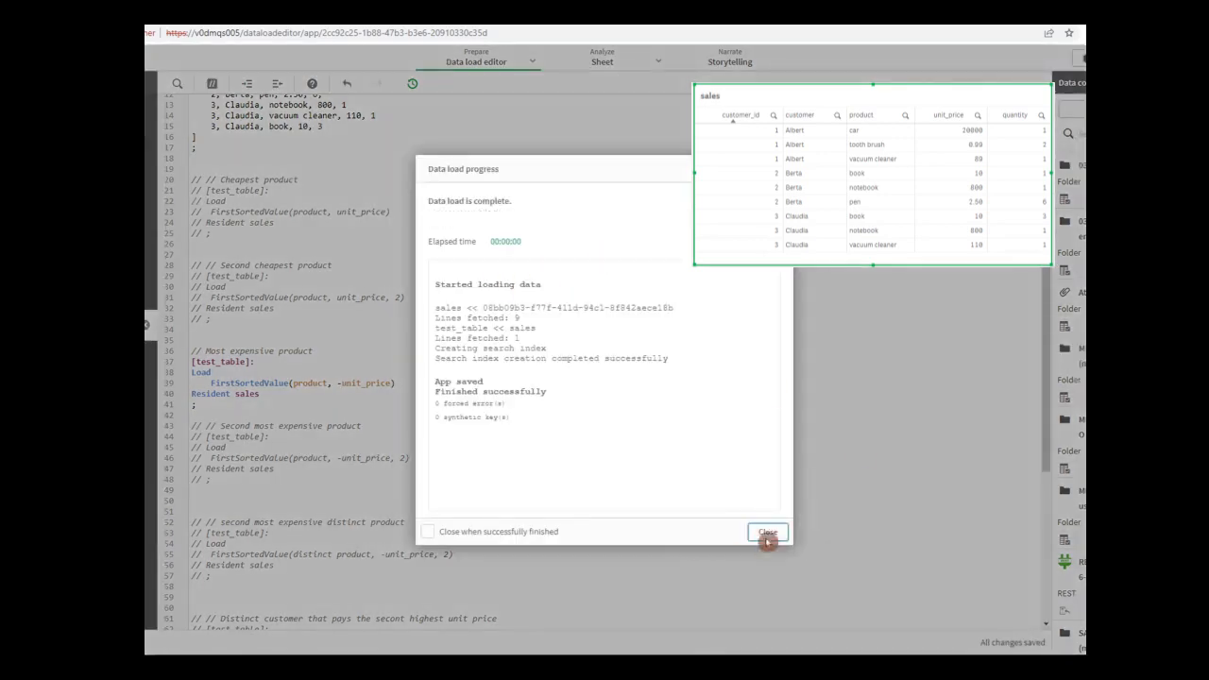
click(767, 532)
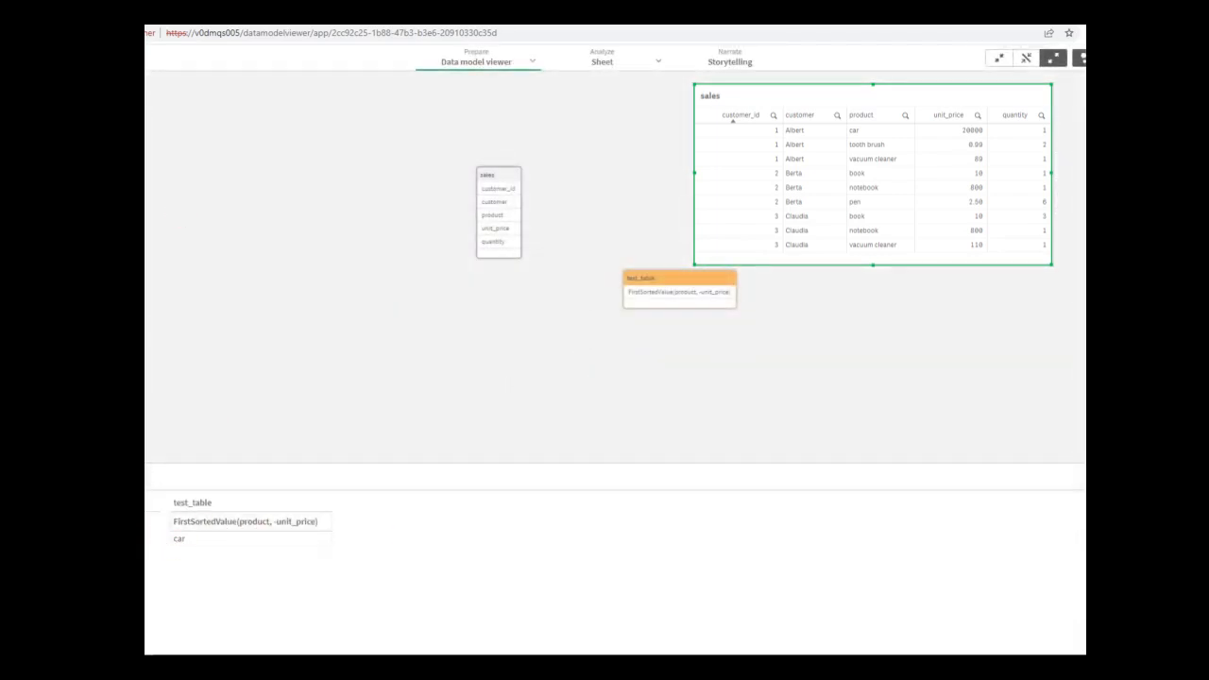
click(476, 61)
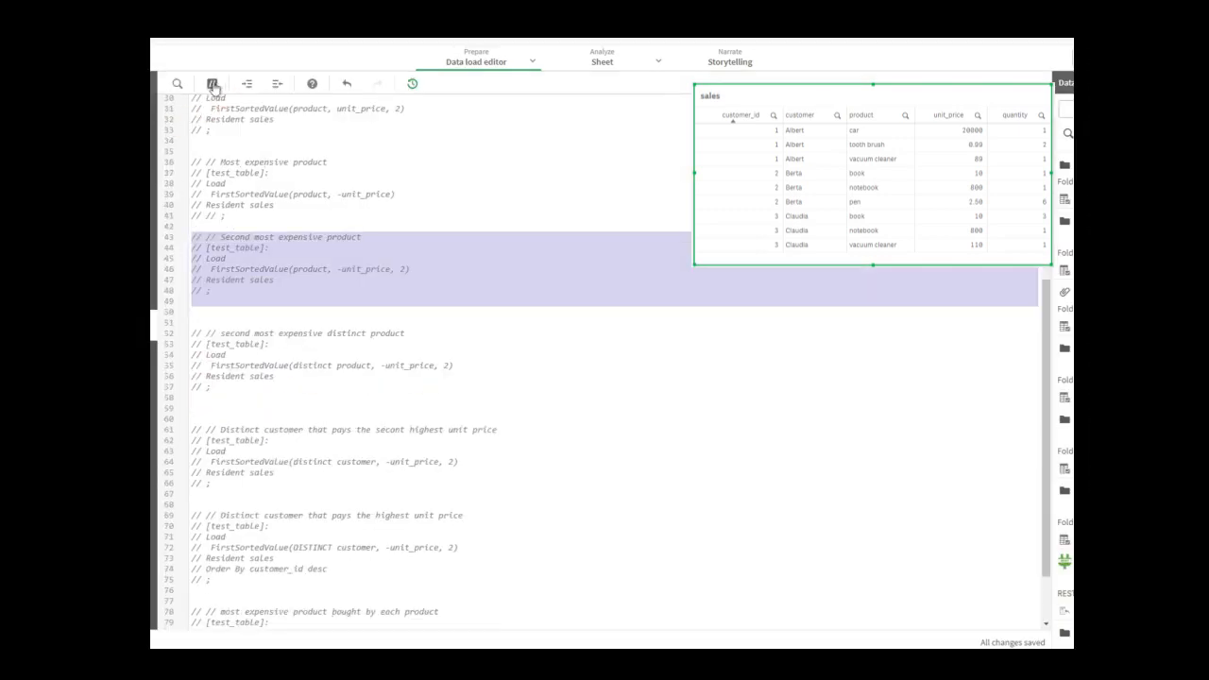
- Uncomment the second-most-expensive product block and reload the data
click(212, 83)
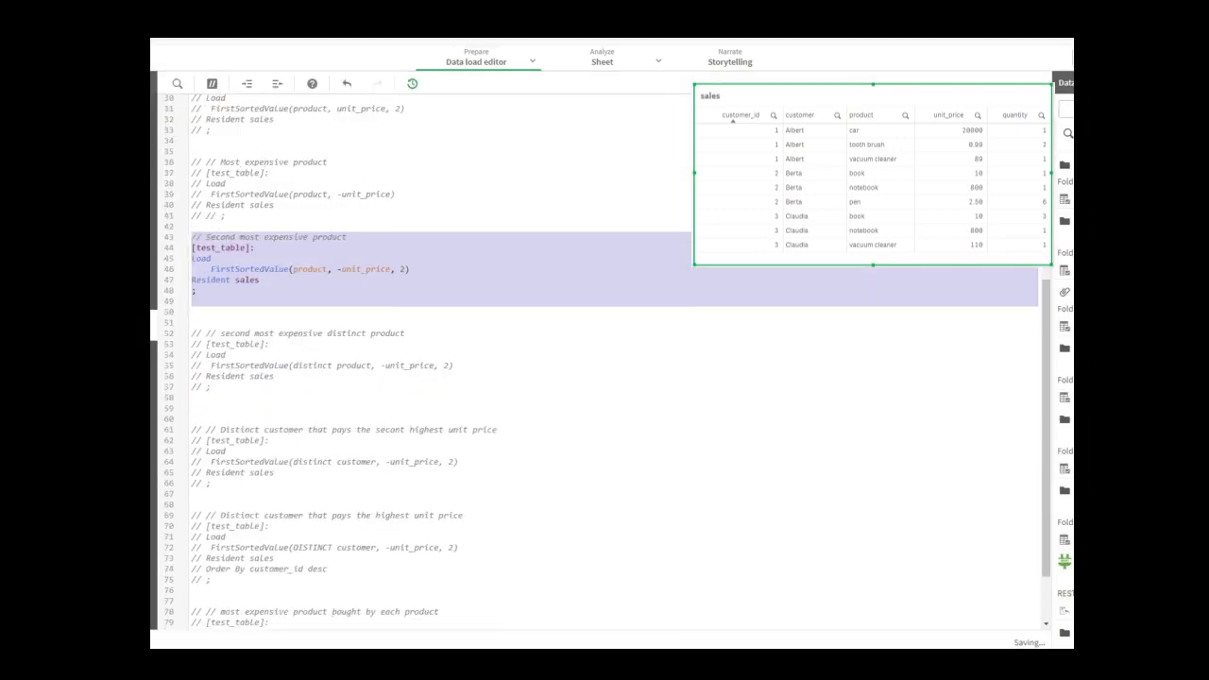
click(412, 83)
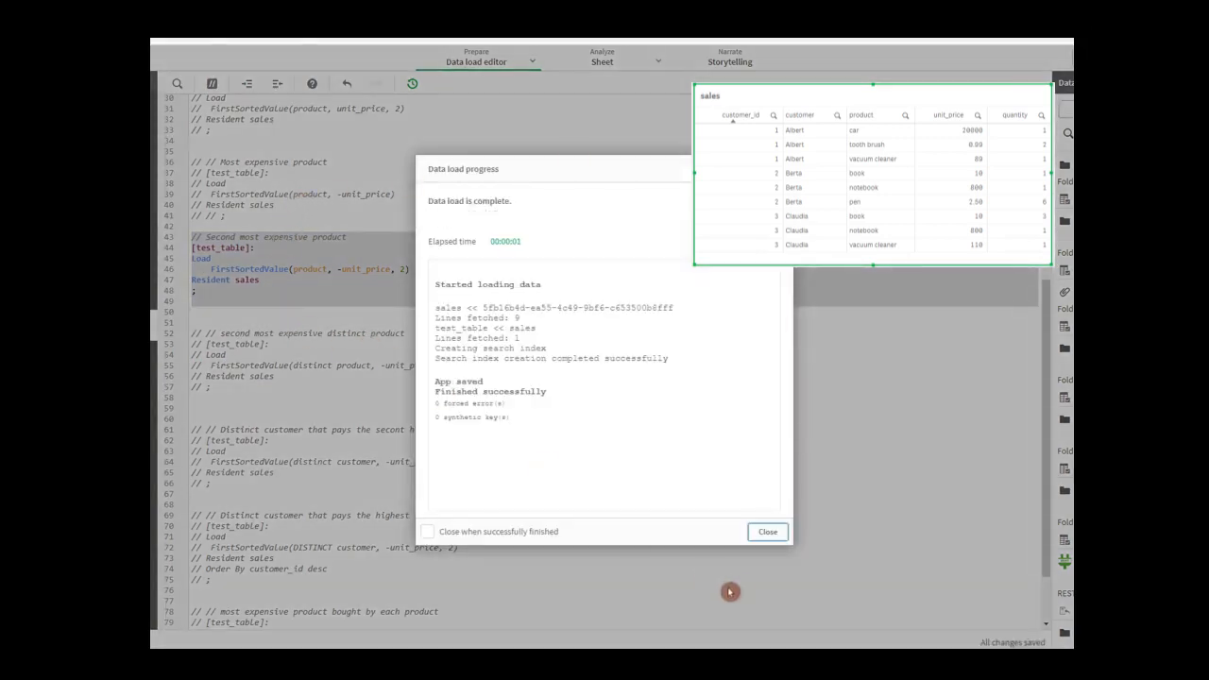
click(766, 531)
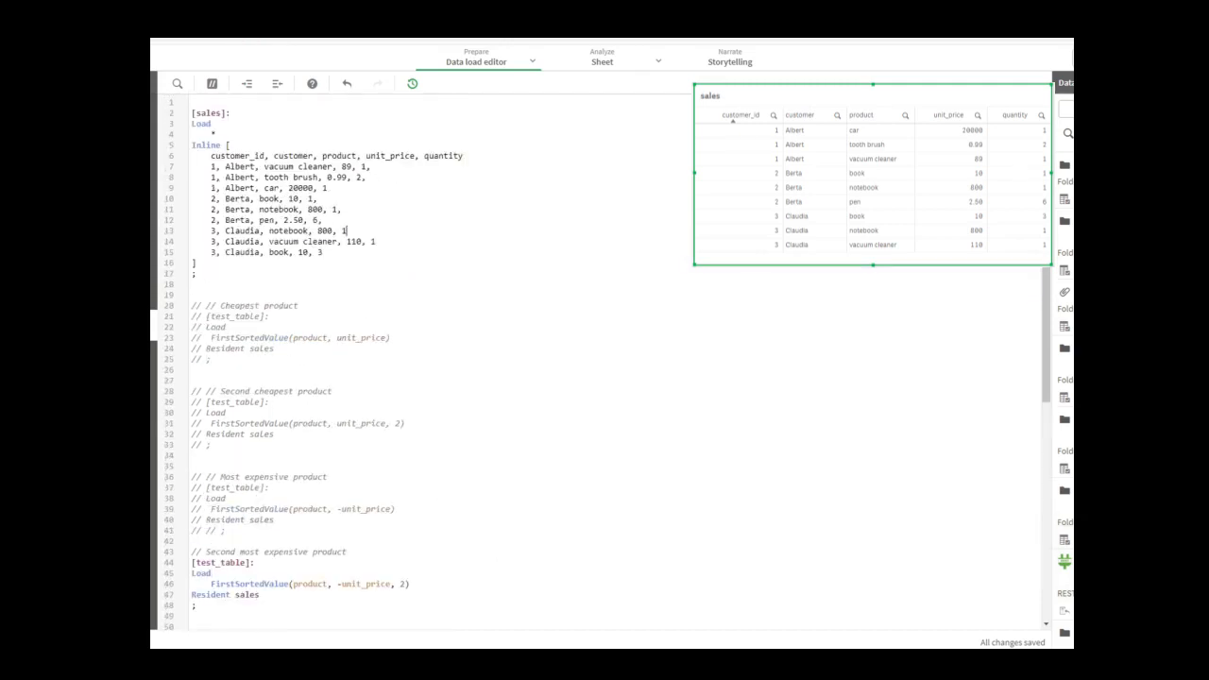
- Highlight the notebook entry in Claudia's sales row while reviewing the inline data
triple_click(274, 230)
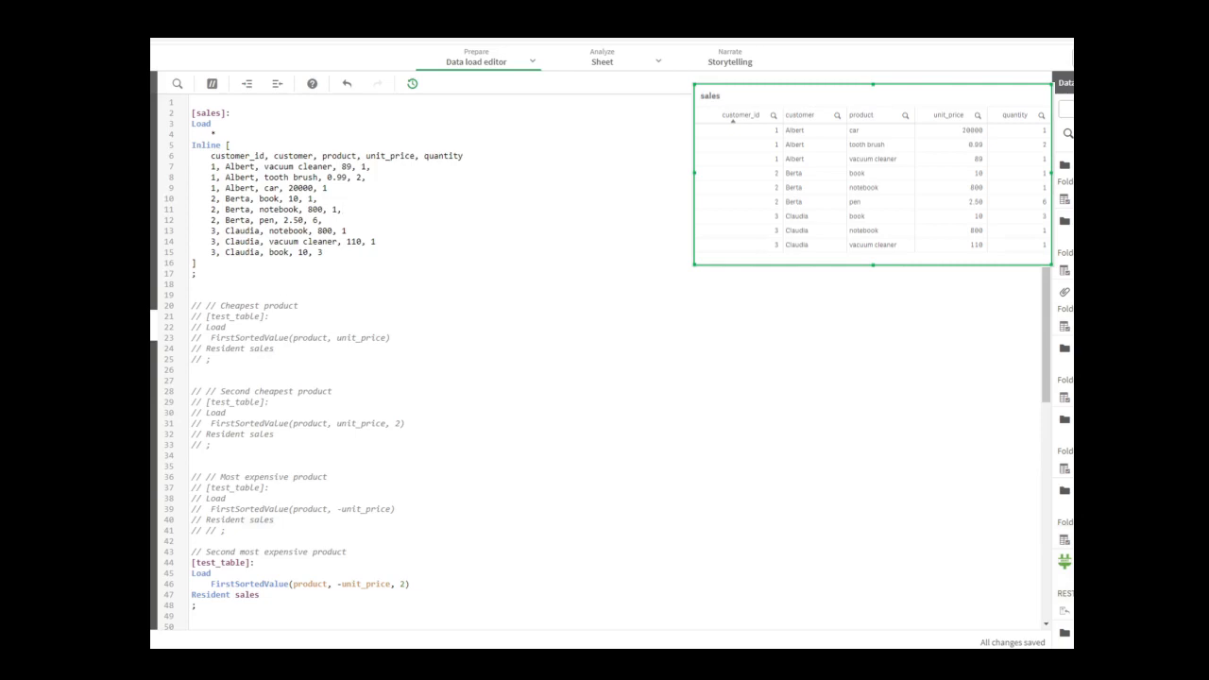
double_click(280, 208)
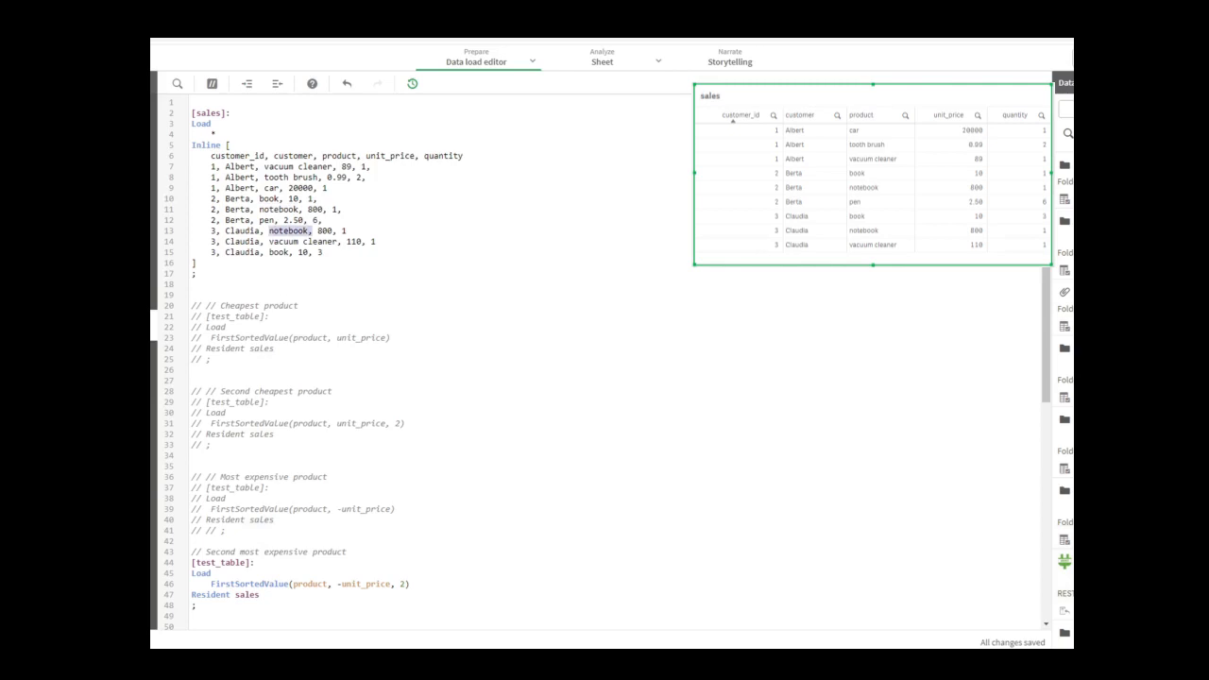
scroll(down, 3)
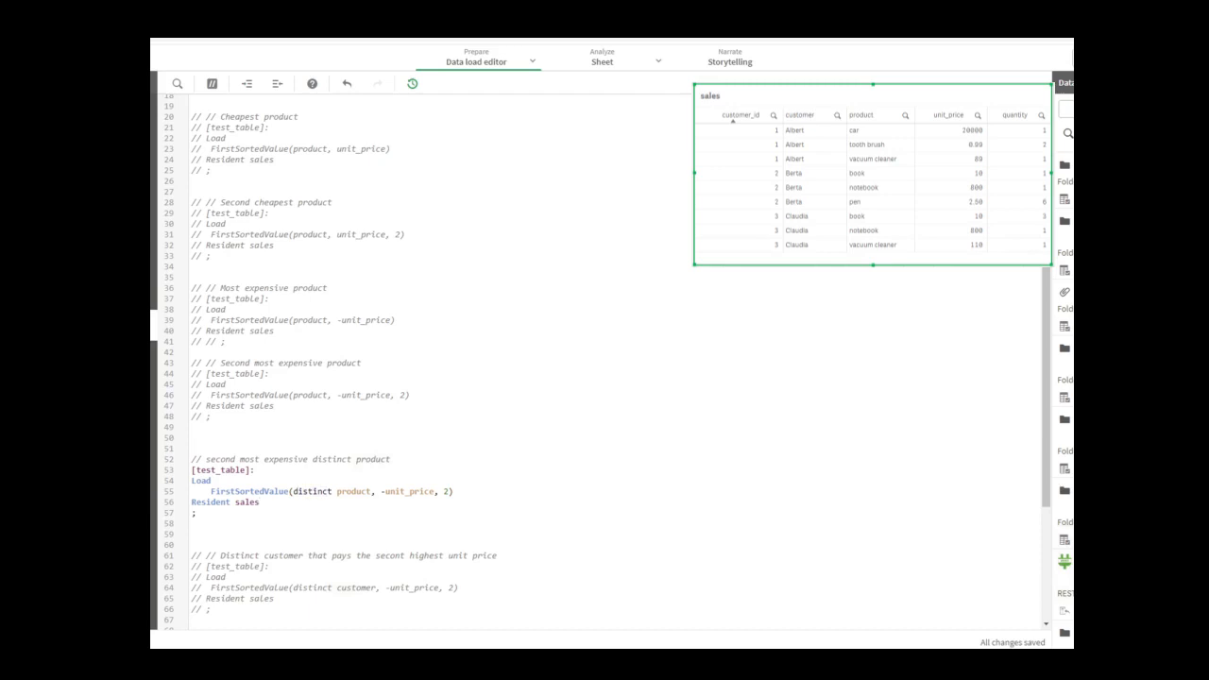
- Activate the distinct customer block so test_table returns Berta as second-highest-paying customer
click(259, 502)
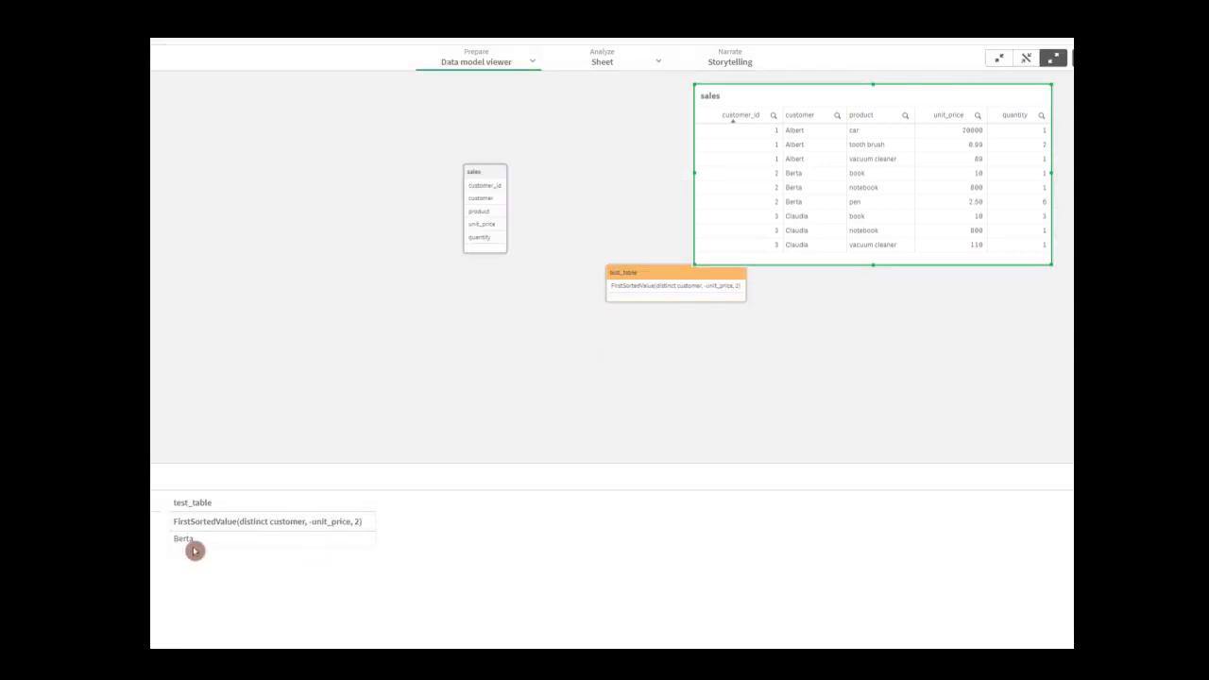
mouse_move(197, 551)
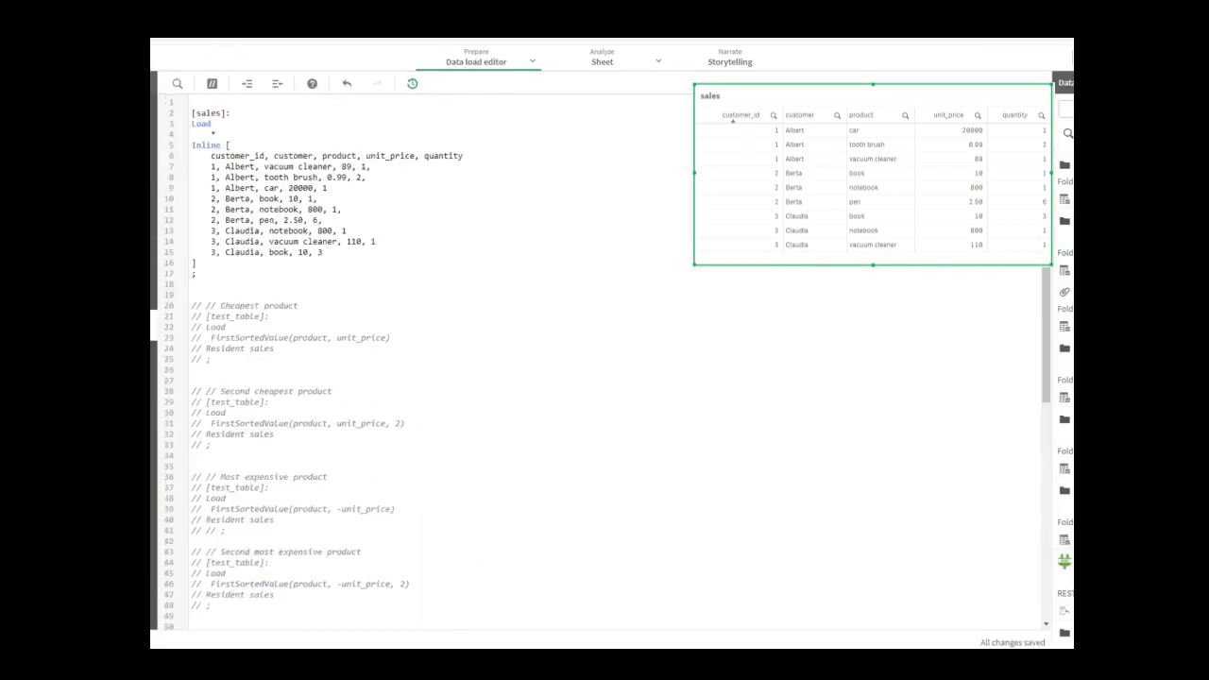
- Highlight the Order By customer_id desc clause in the distinct-customer block returning Claudia
double_click(302, 208)
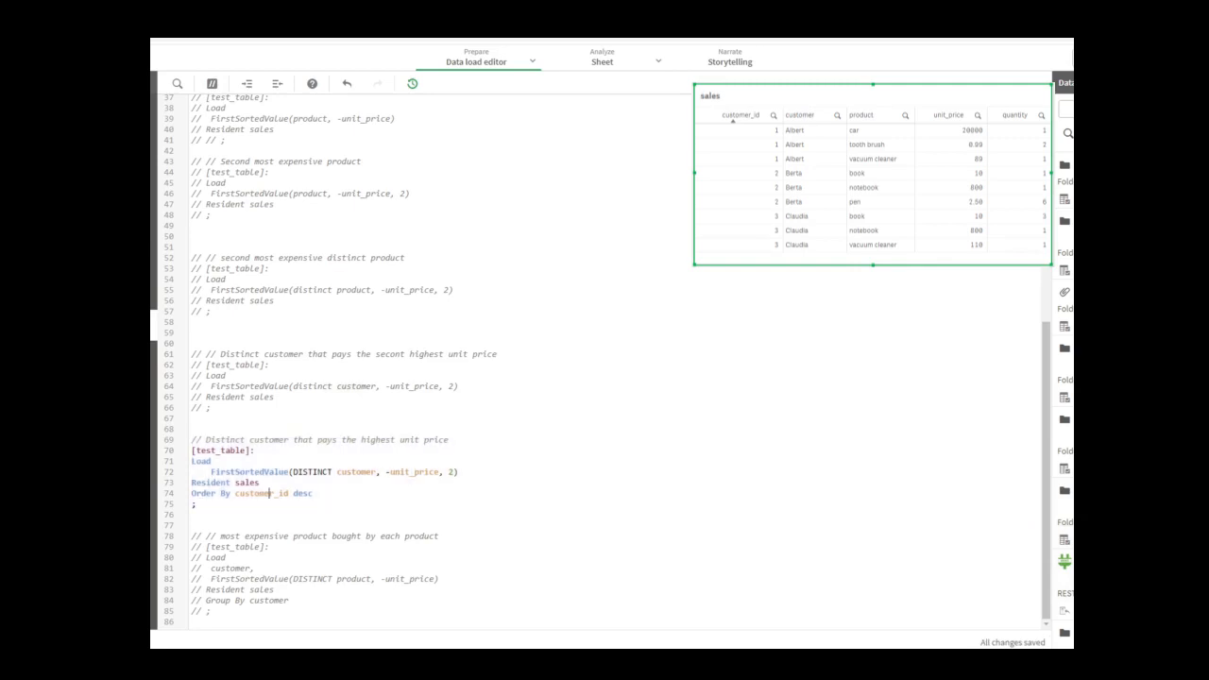
double_click(200, 493)
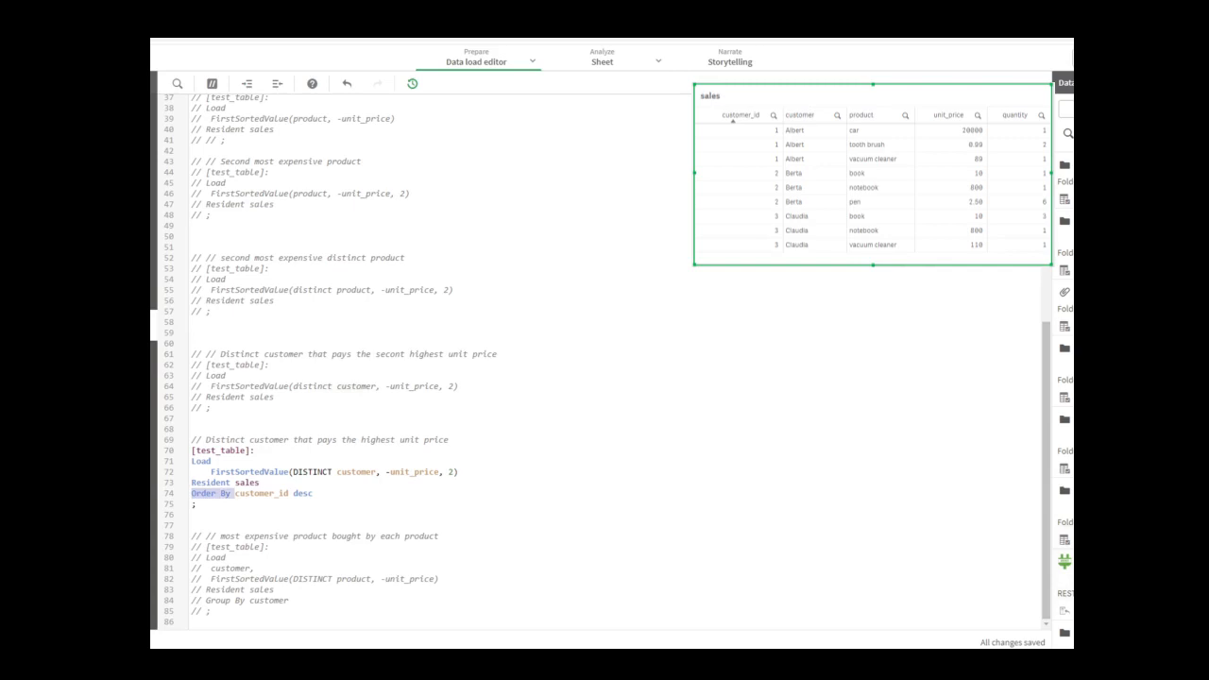
double_click(304, 491)
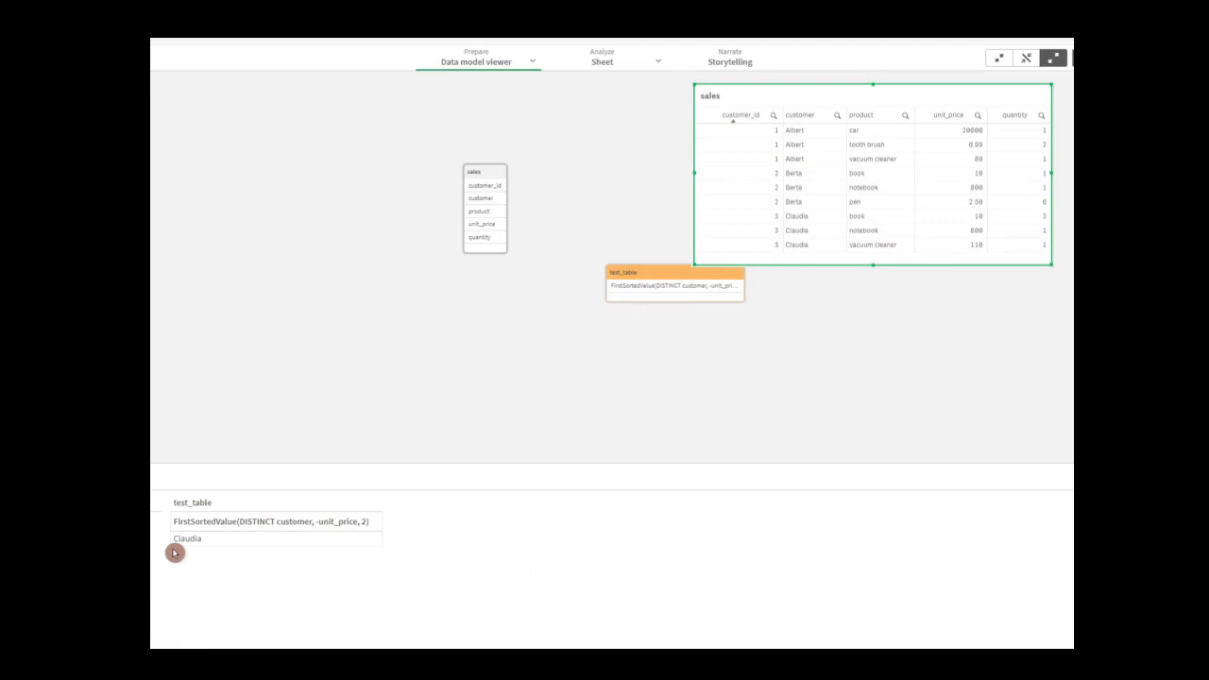
mouse_move(185, 374)
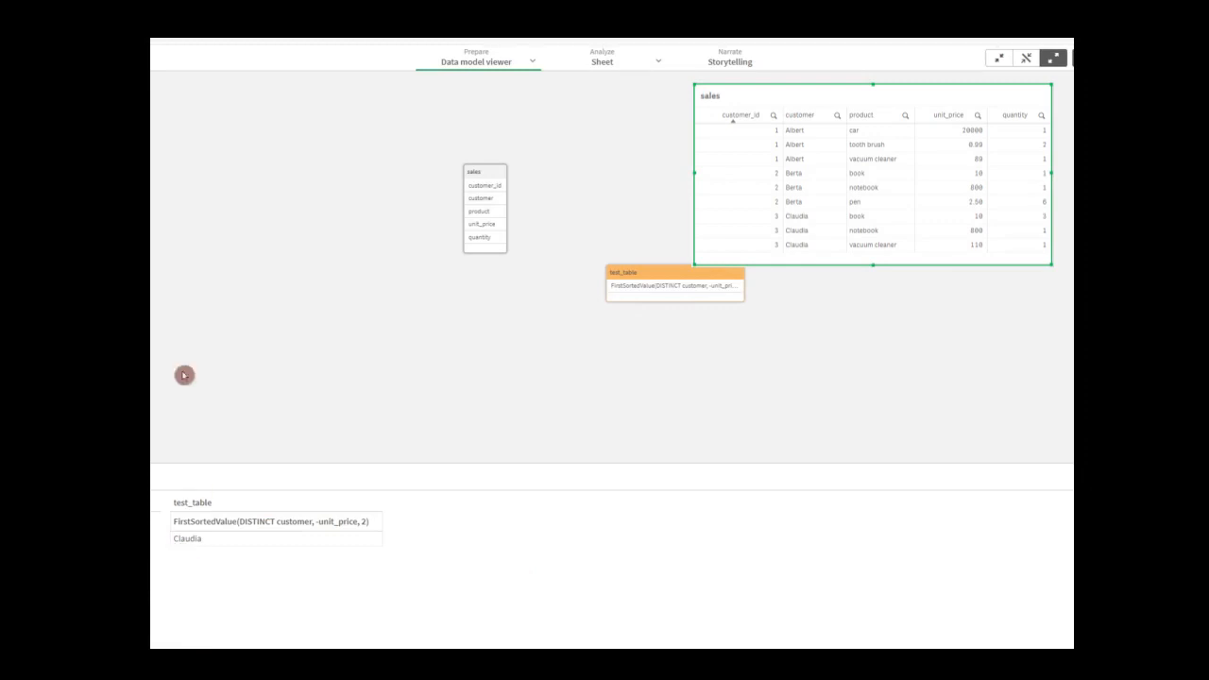
- Return to the script and highlight the customer field in the Group By customer load
click(476, 56)
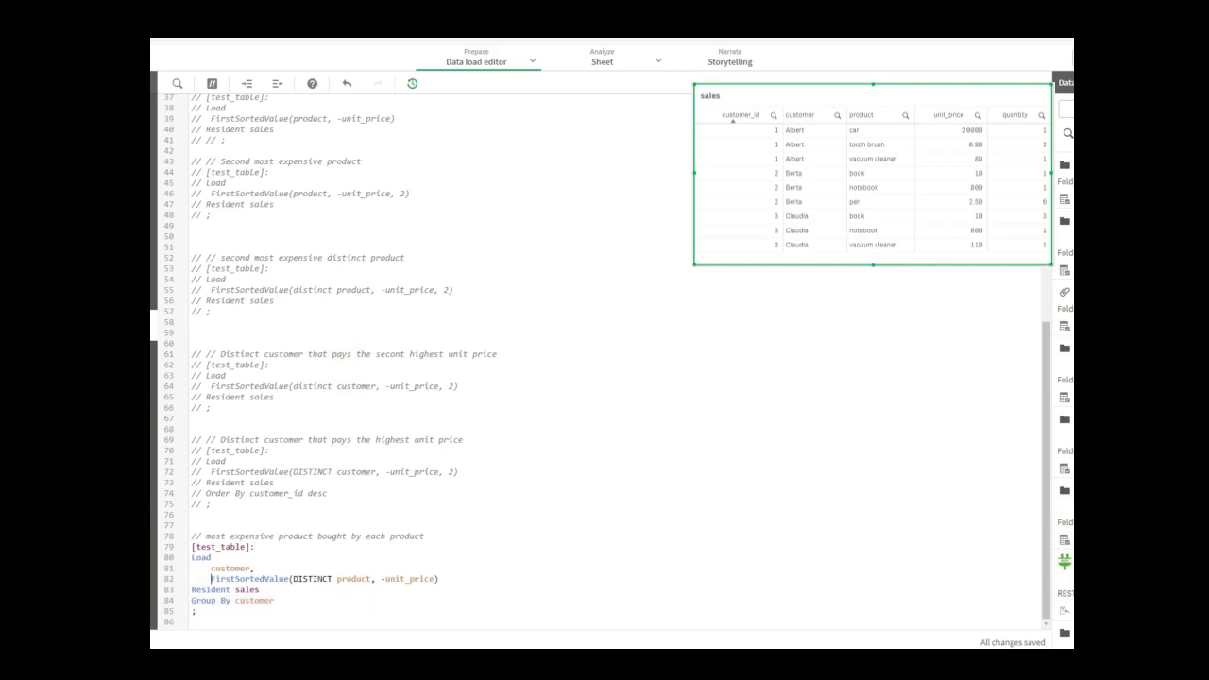
double_click(230, 566)
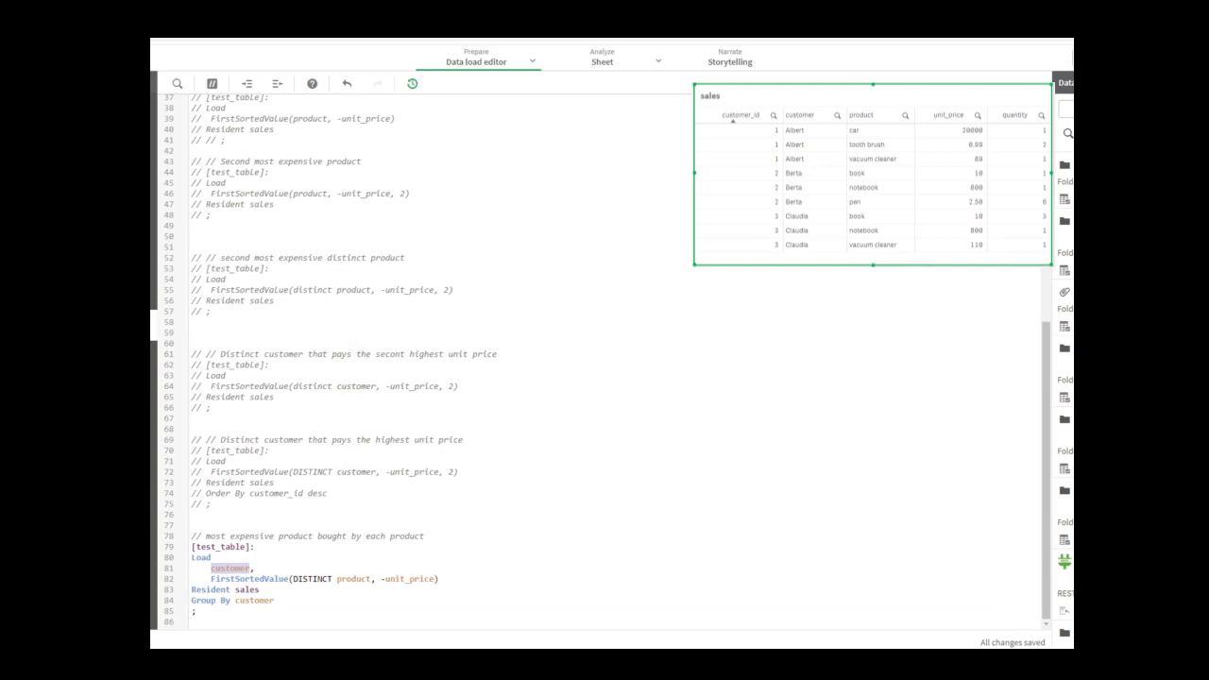